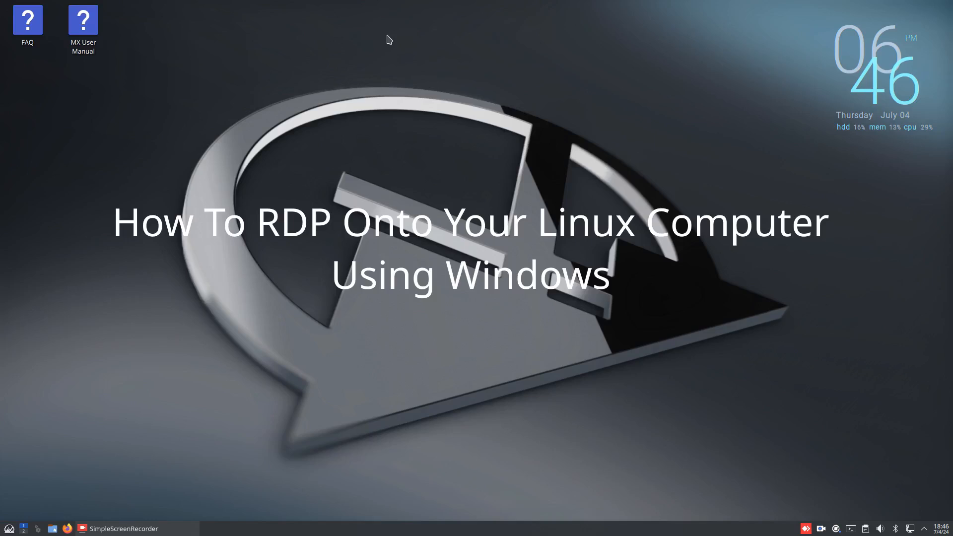
pyautogui.moveTo(425, 210)
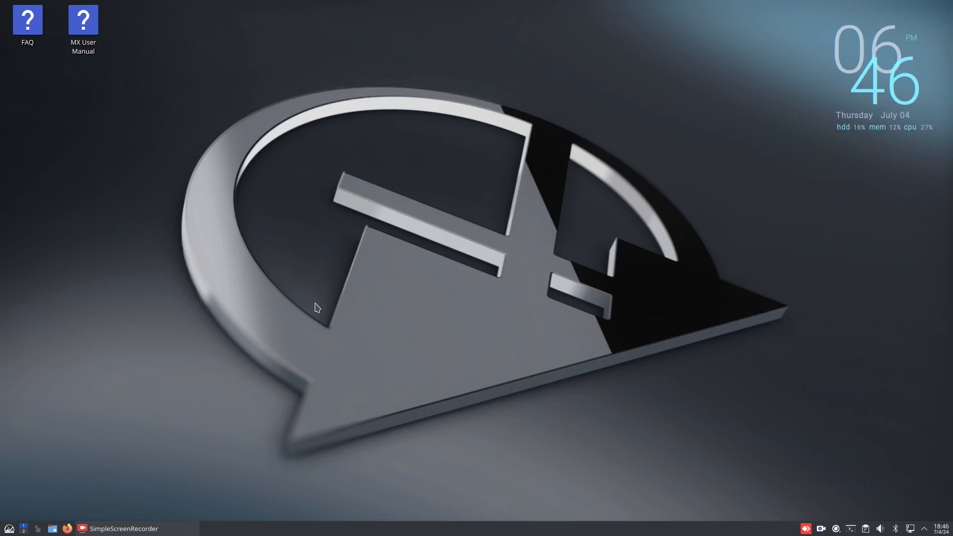
pyautogui.moveTo(321, 275)
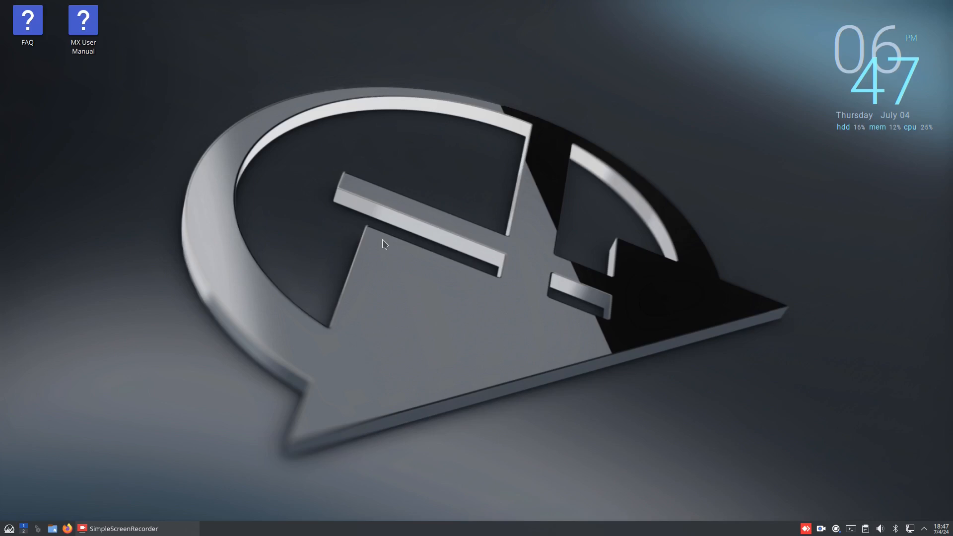
pyautogui.moveTo(347, 367)
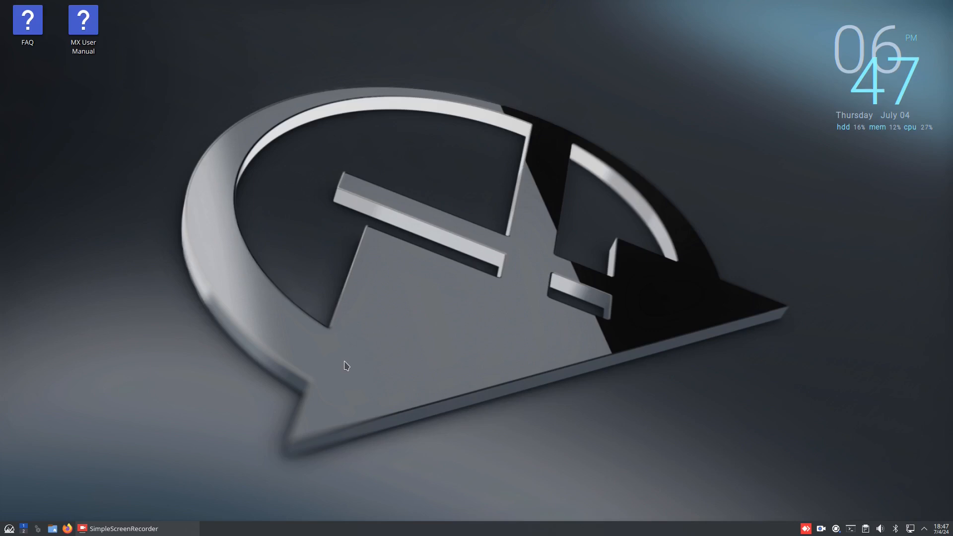
pyautogui.moveTo(164, 362)
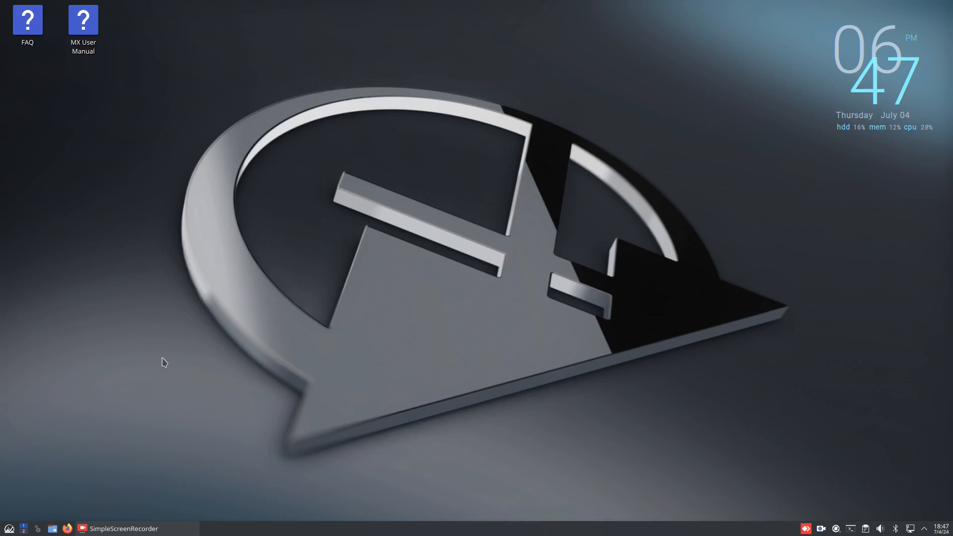
pyautogui.moveTo(400, 284)
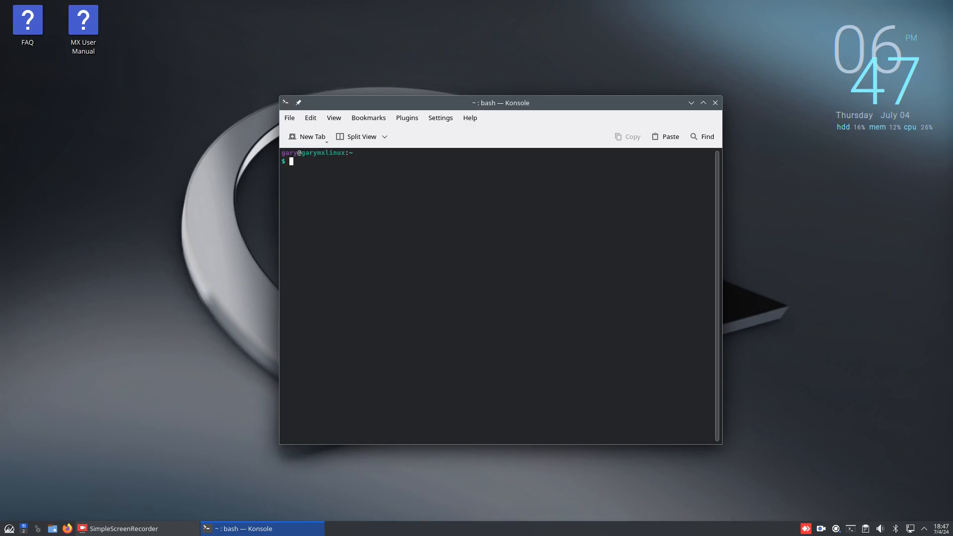
# Install the xrdp package with sudo apt install xrdp, supplying the password
pyautogui.write('sudo')
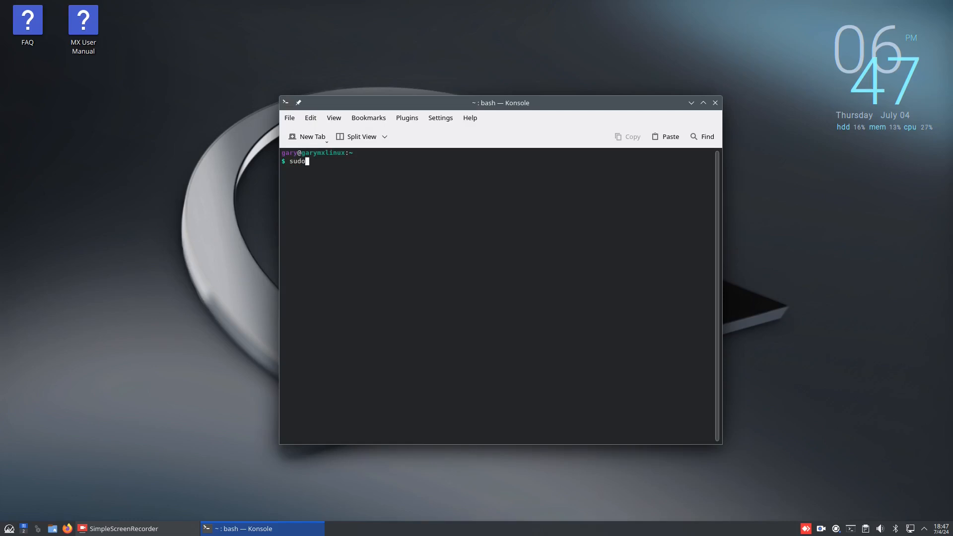
pyautogui.press('space')
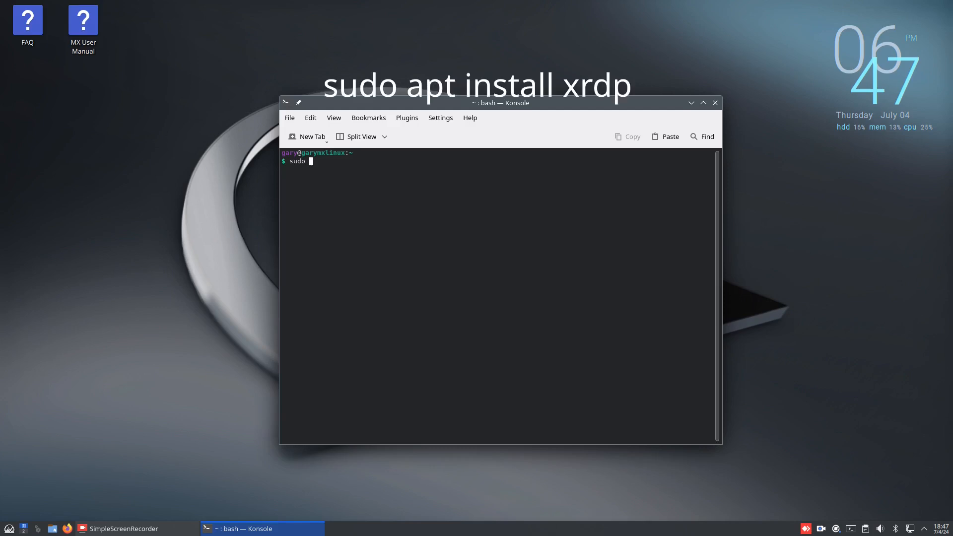
pyautogui.write('apt install')
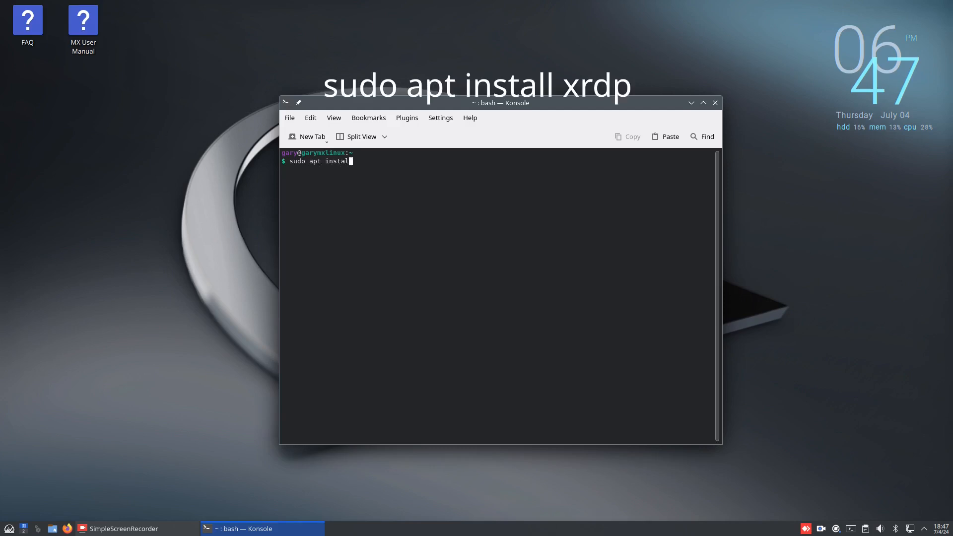
pyautogui.write('xrdp')
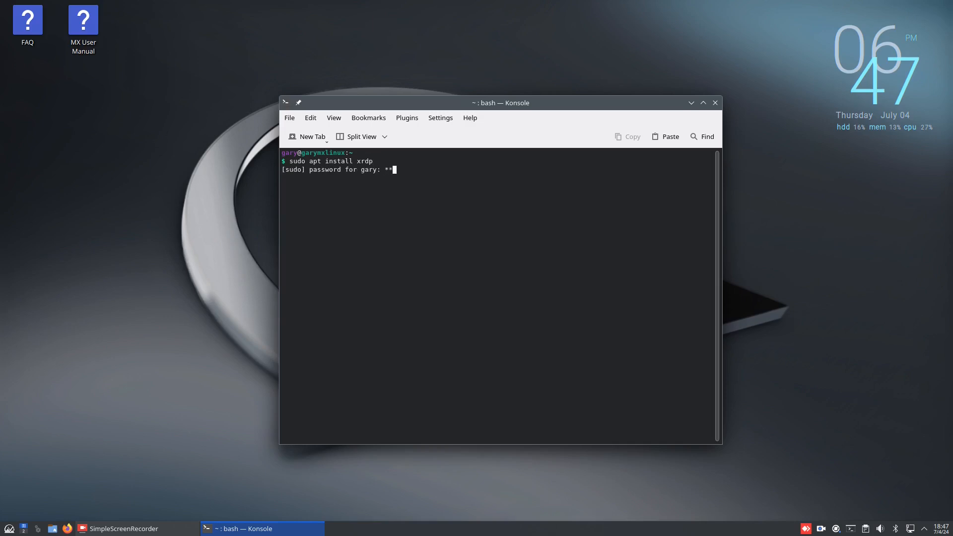
pyautogui.press('Return')
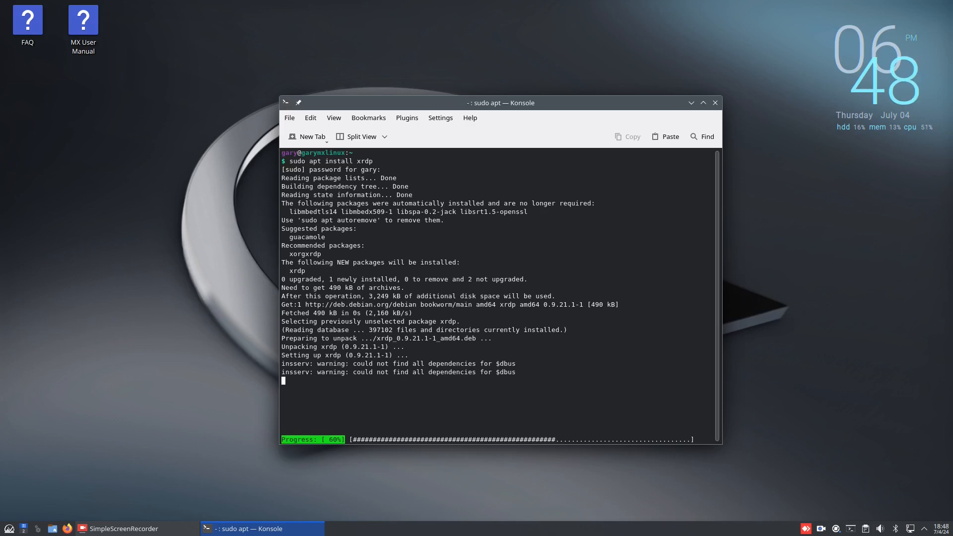
# Enable and start the xrdp service with sudo systemctl enable/start xrdp
pyautogui.write('cle')
pyautogui.write('sudo')
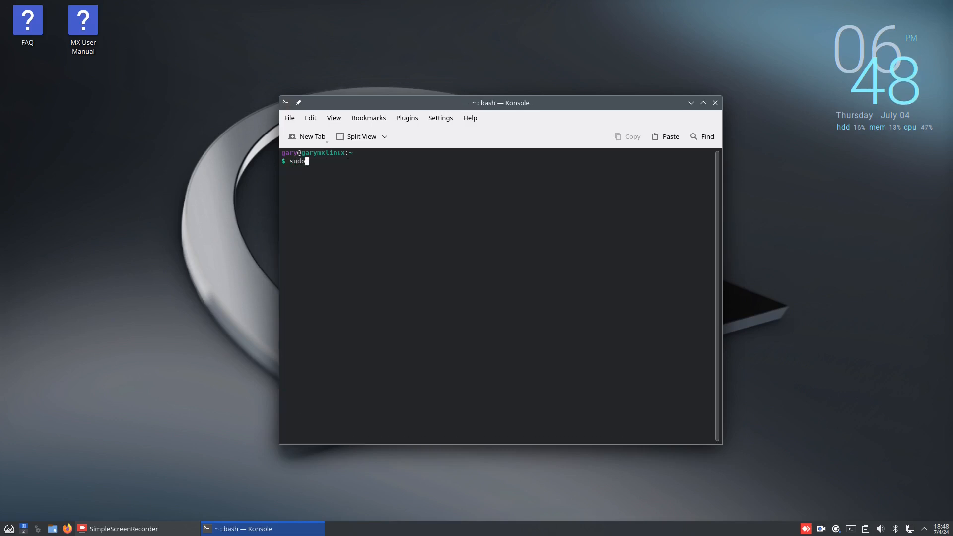
pyautogui.write('systemctl ena')
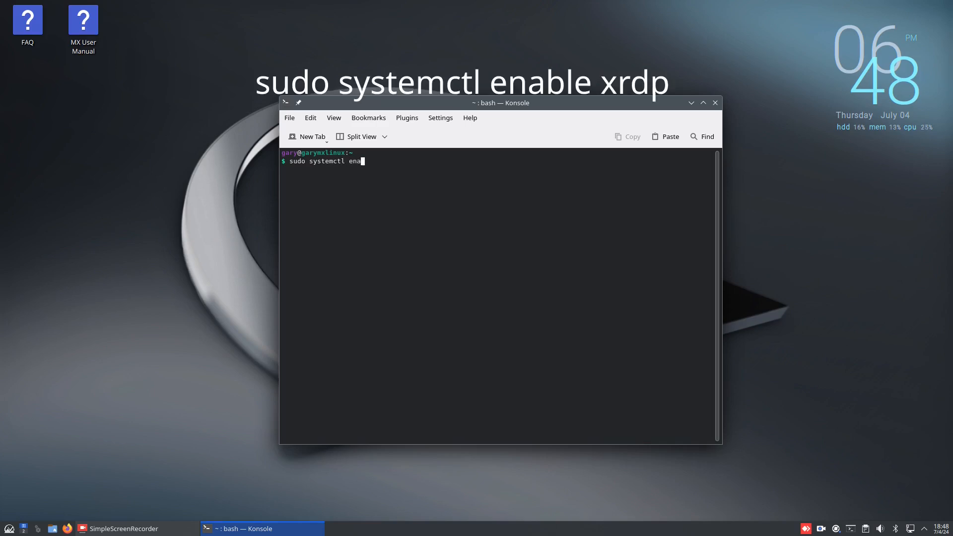
pyautogui.write('ble xrdp')
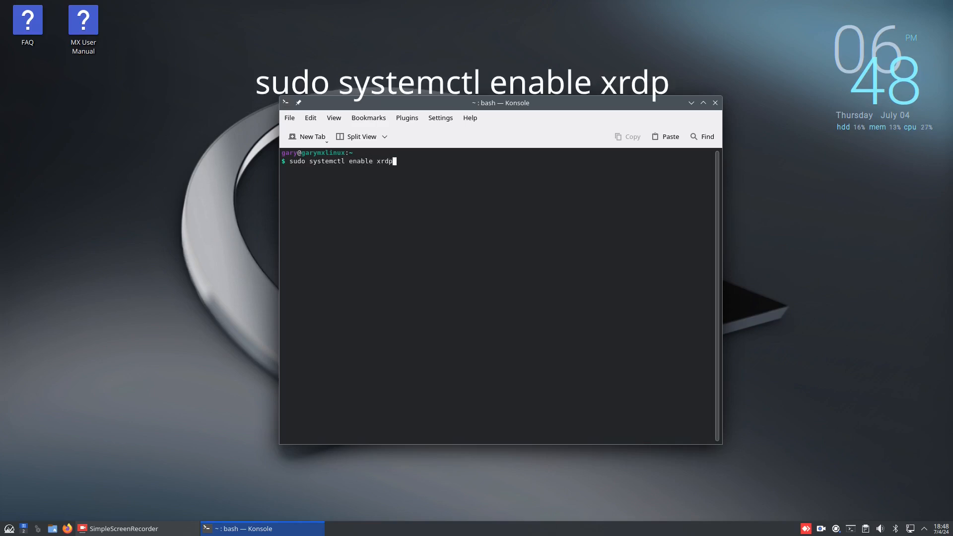
pyautogui.press('Return')
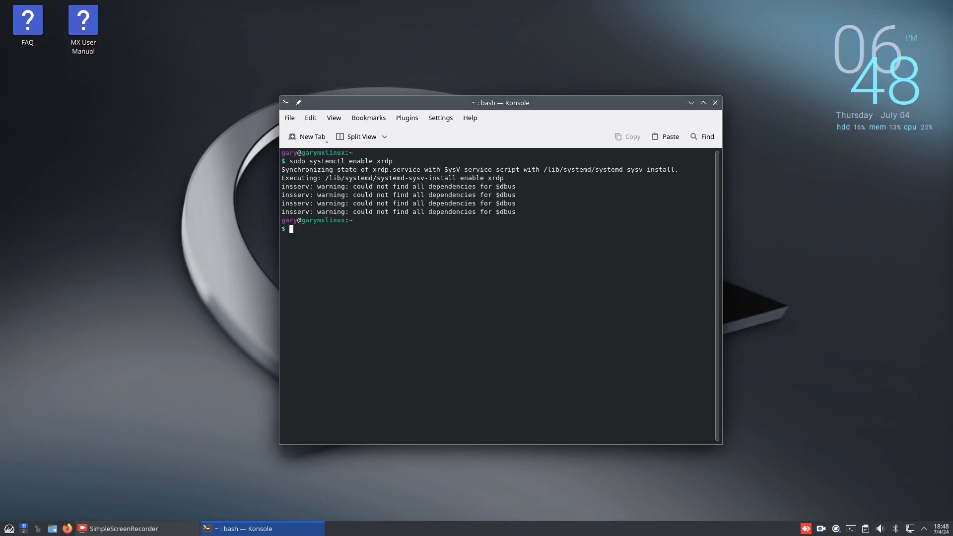
pyautogui.write('sudo systemct')
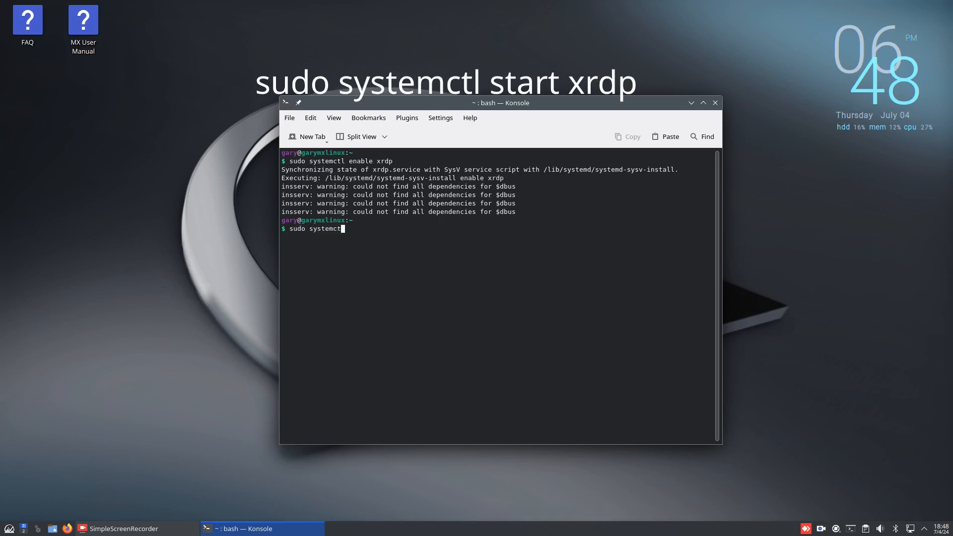
pyautogui.write('start xrdp')
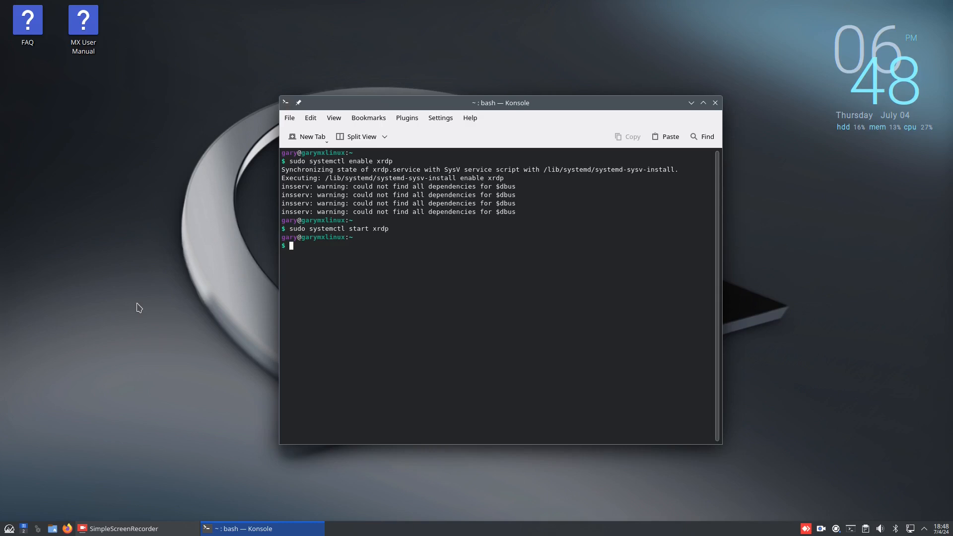
pyautogui.moveTo(21, 504)
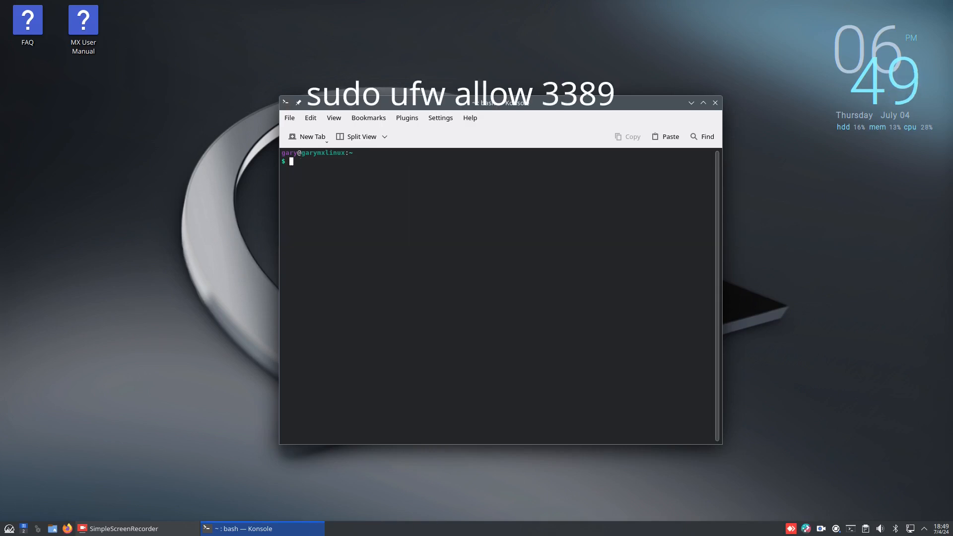
# Allow port 3389 through ufw and list interfaces with ip addr
pyautogui.write('sudo ufw')
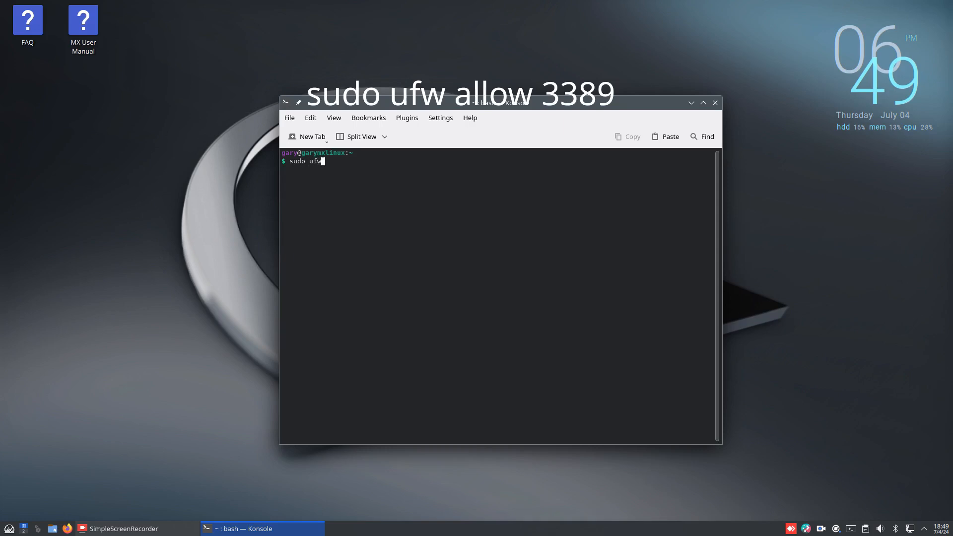
pyautogui.write('allow 3389')
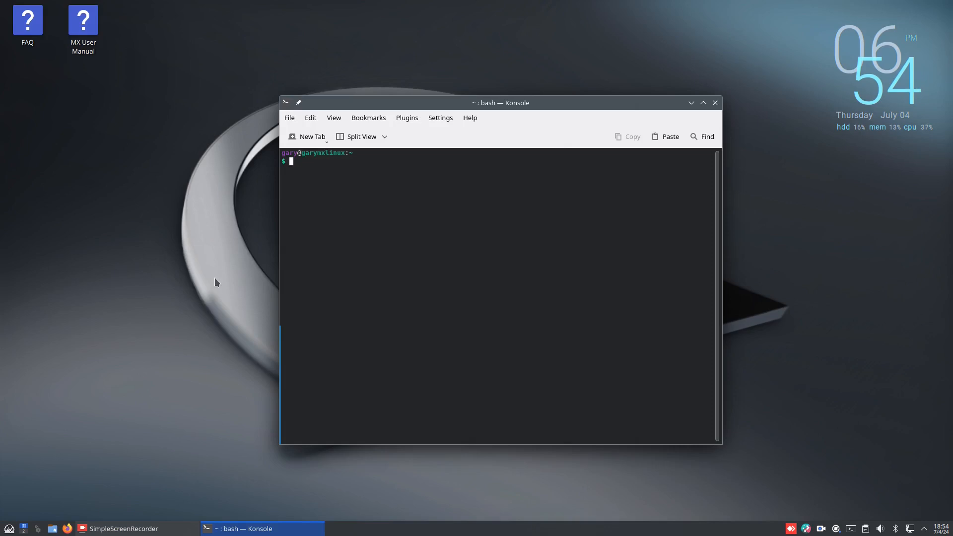
pyautogui.write('ip addr')
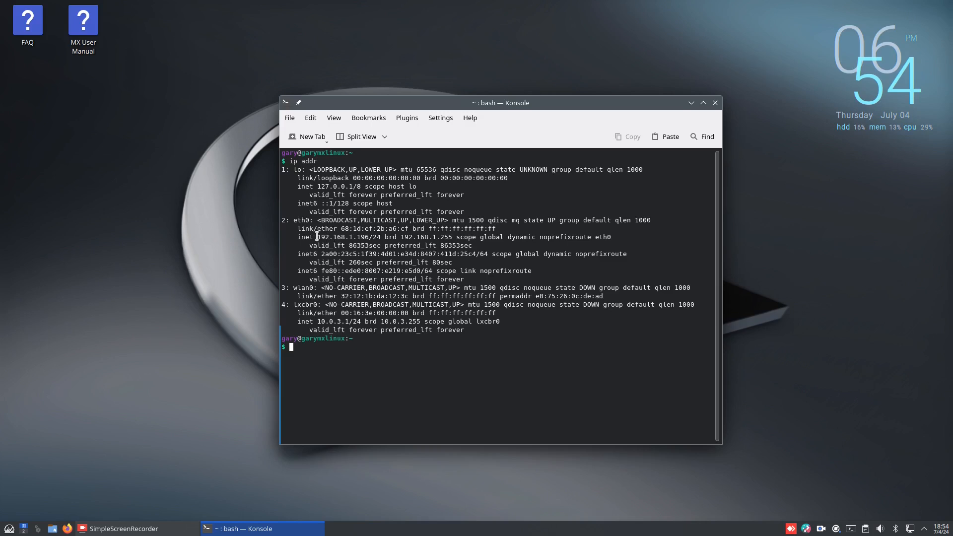
# Select the eth0 IPv4 address 192.168.1.196 in the output for copying
pyautogui.doubleClick(334, 236)
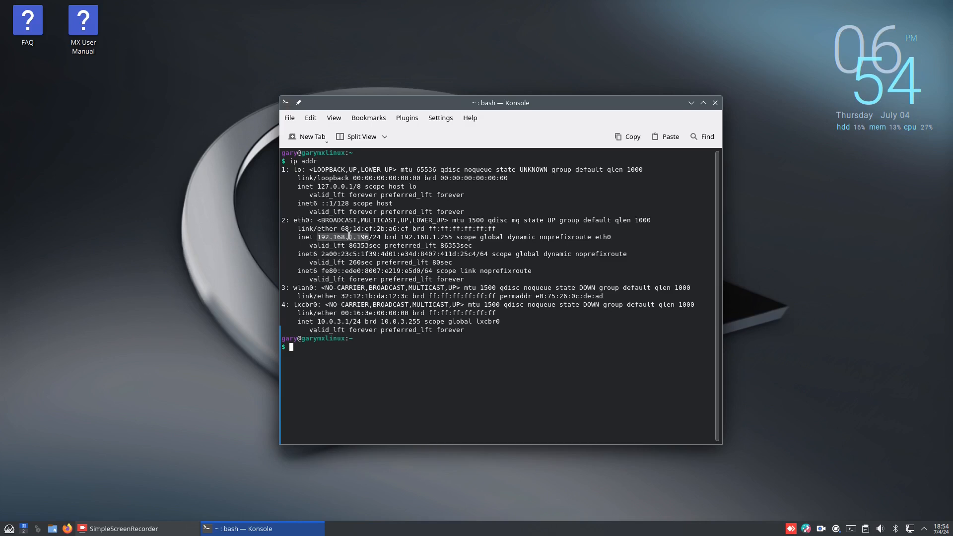
pyautogui.moveTo(358, 236)
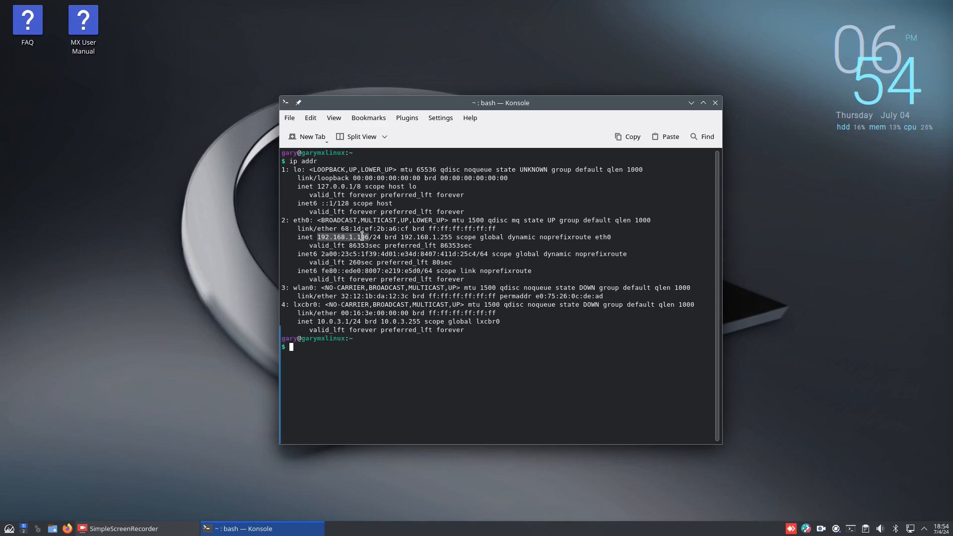
pyautogui.doubleClick(349, 237)
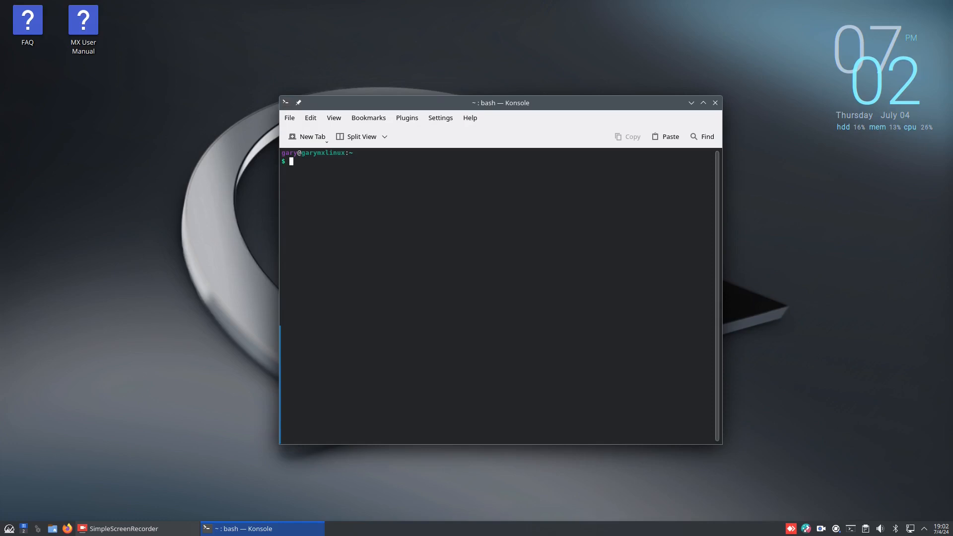
# Write startplasma-x11 into ~/.xsession and make it executable with chmod +x
pyautogui.rightClick(381, 183)
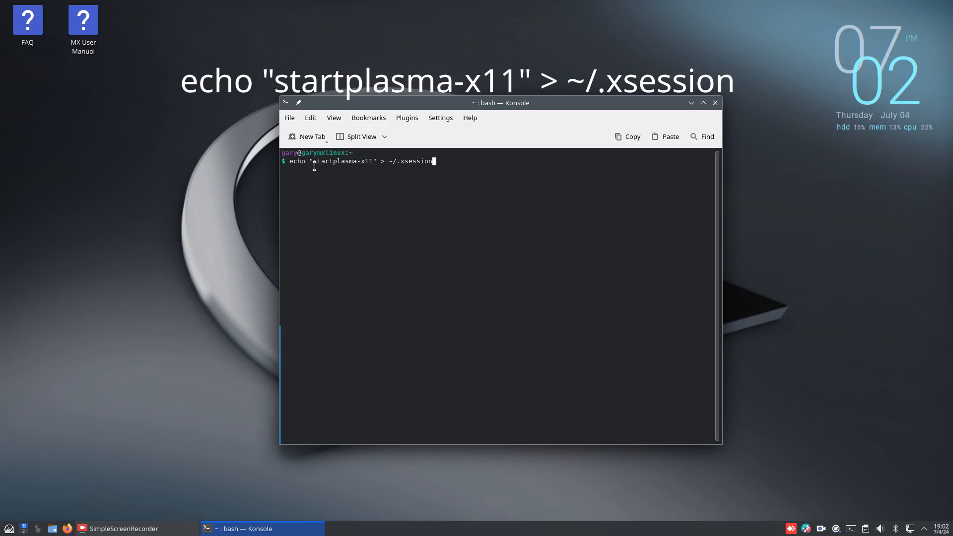
pyautogui.moveTo(368, 170)
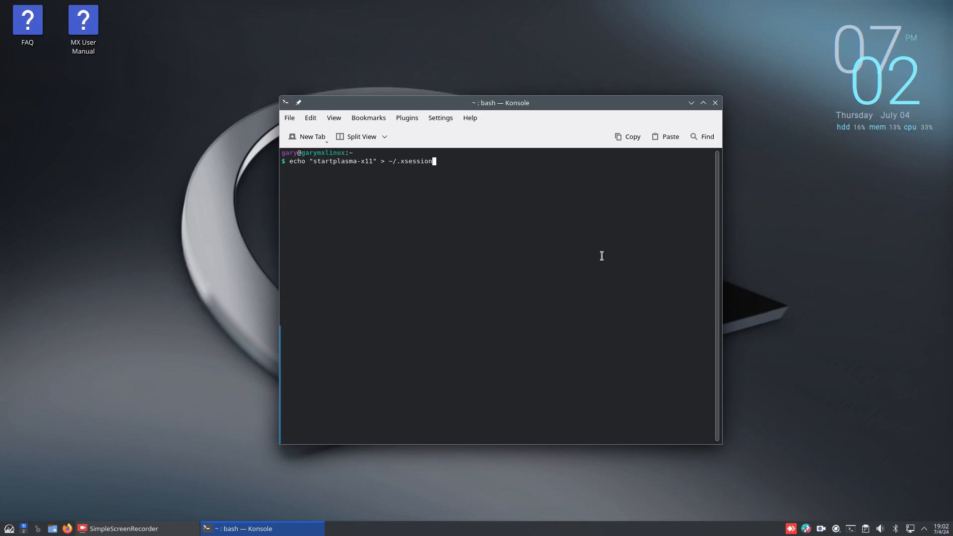
pyautogui.press('Return')
pyautogui.write('chmod +')
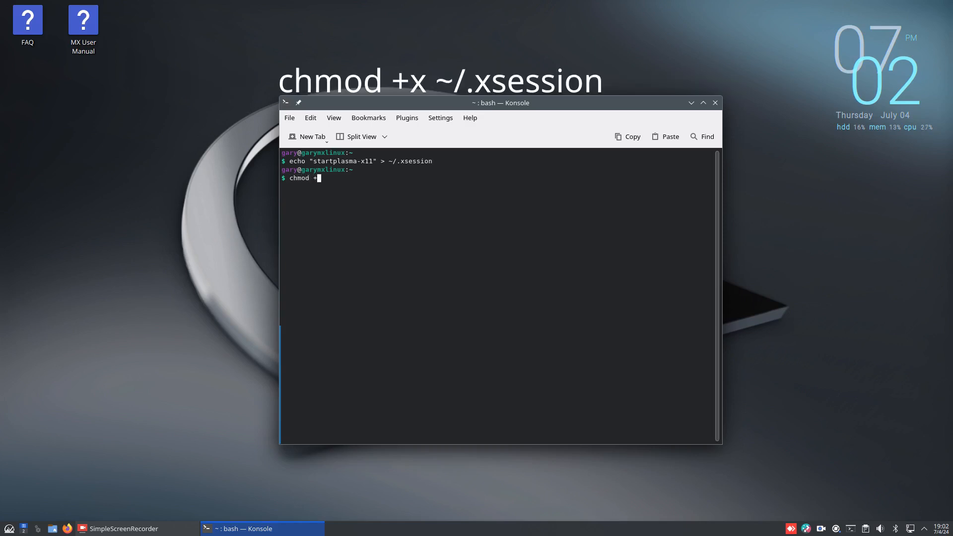
pyautogui.write('x')
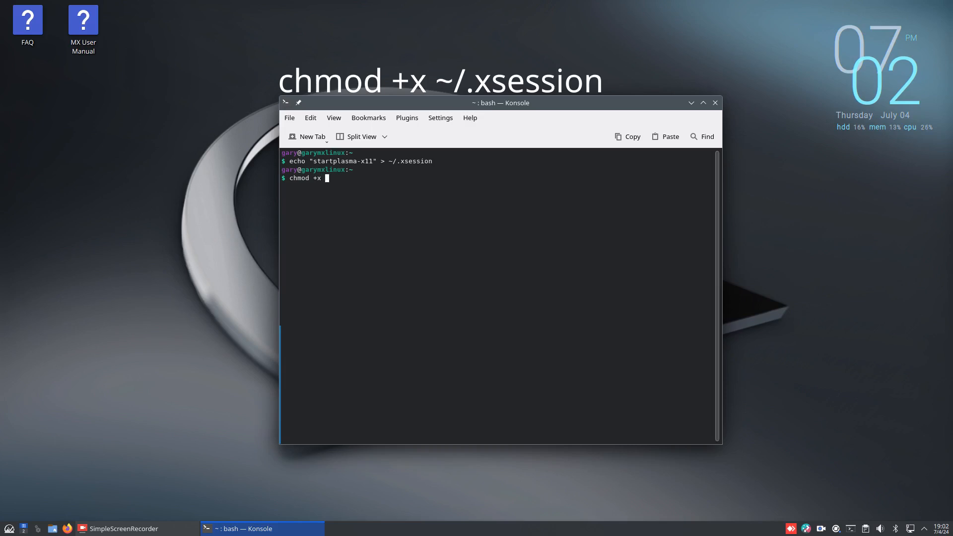
pyautogui.write('~./')
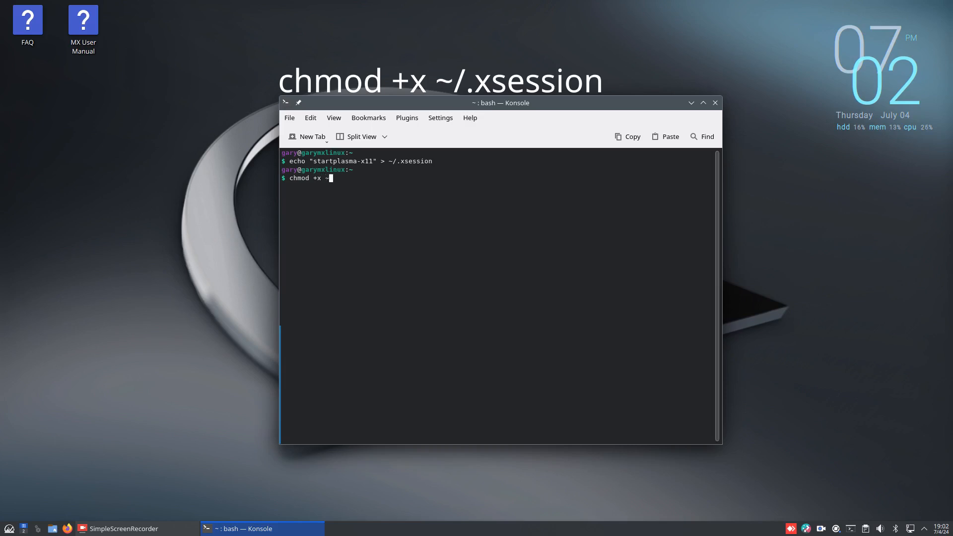
pyautogui.write('/.x')
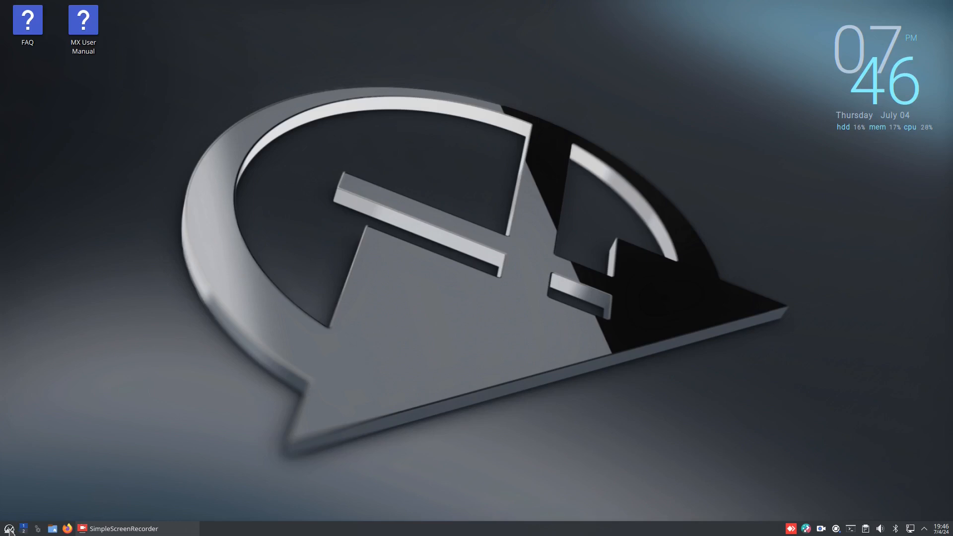
# Launch Konsole from the menu and install xorgxrdp with sudo apt install xorgxrdp
pyautogui.click(9, 529)
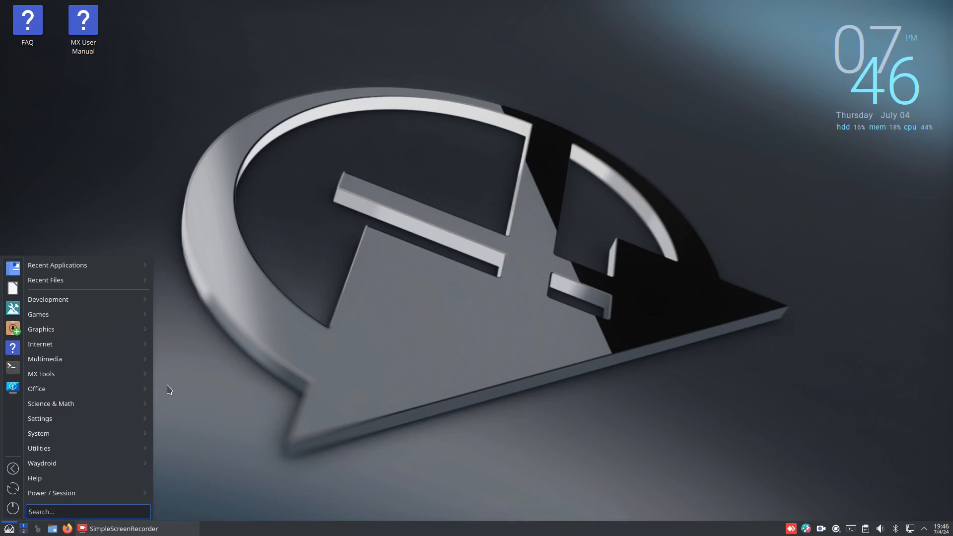
pyautogui.click(341, 356)
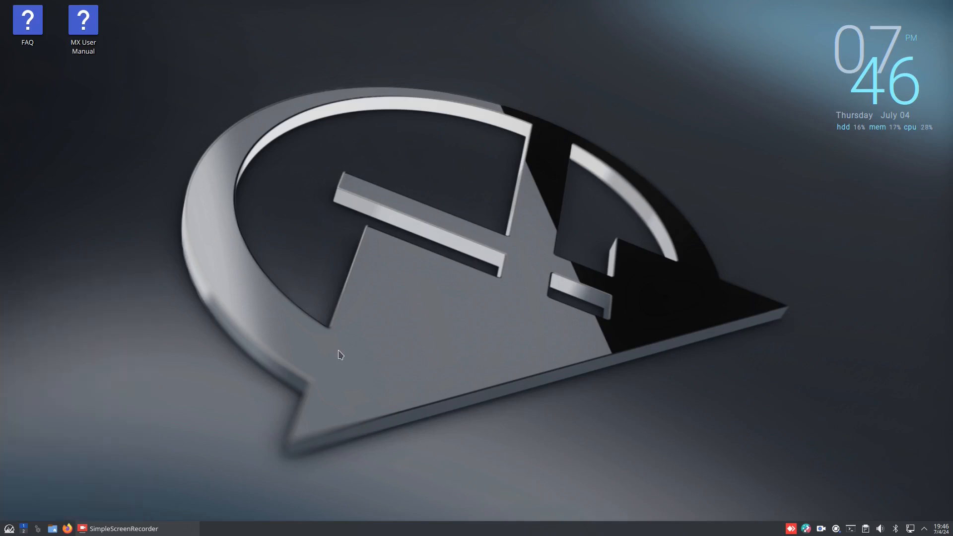
pyautogui.write('sudo apt install xorgxrdp')
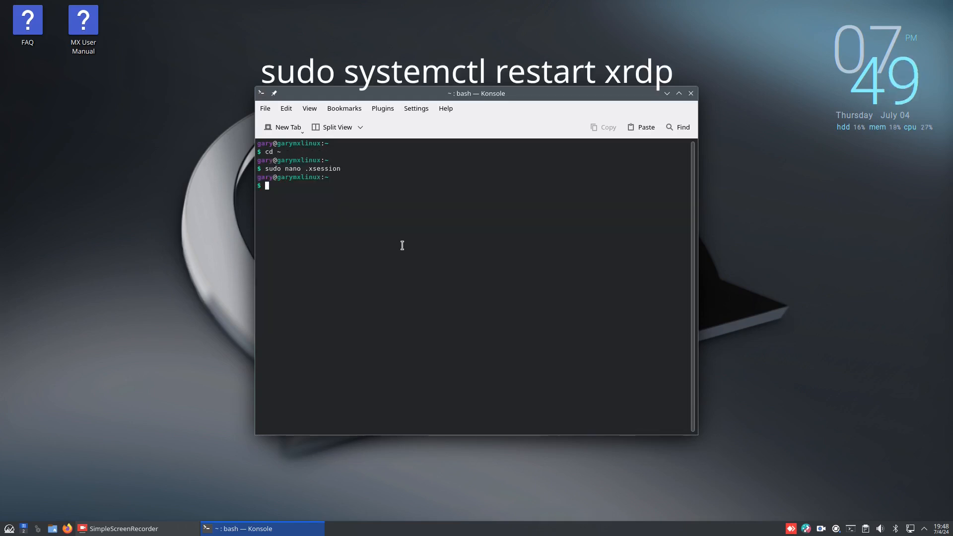
# Restart the xrdp service with sudo systemctl restart xrdp
pyautogui.write('sudo systemctl')
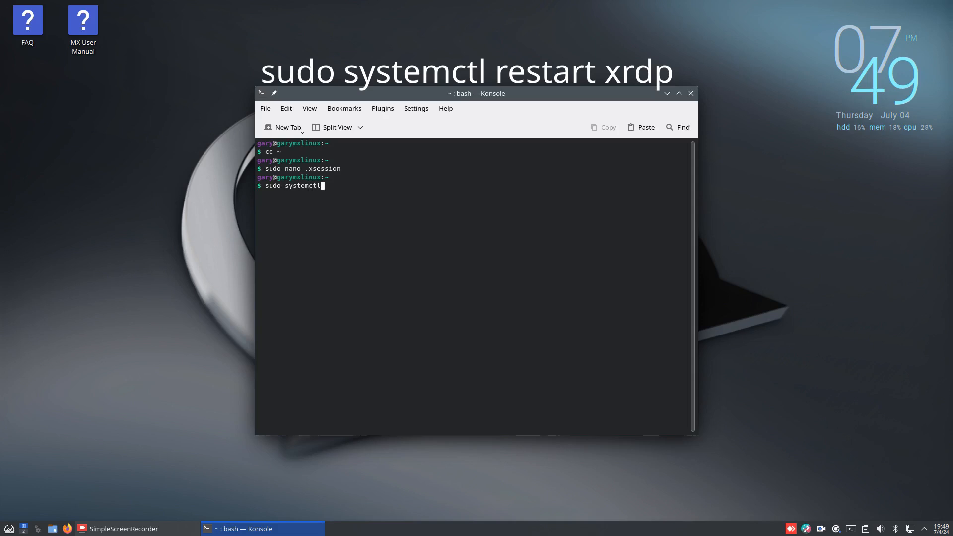
pyautogui.write('restart xr')
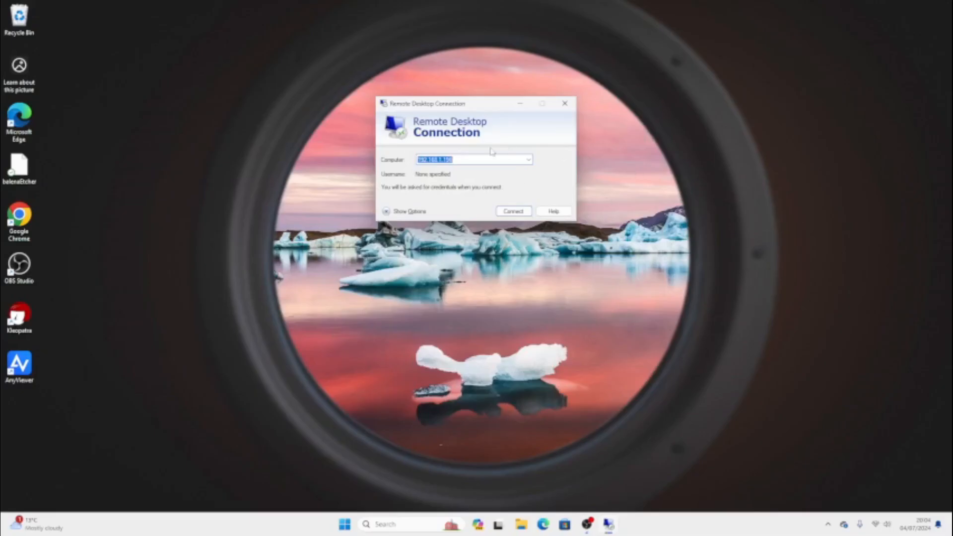
pyautogui.moveTo(495, 182)
pyautogui.write('rdp')
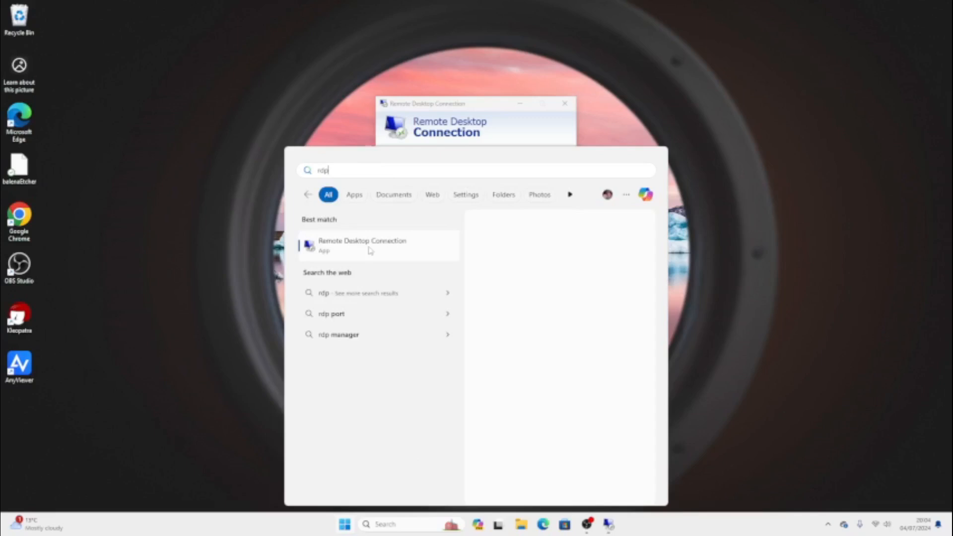
# Launch Remote Desktop Connection, connect to the Linux machine and accept the certificate warning
pyautogui.click(362, 245)
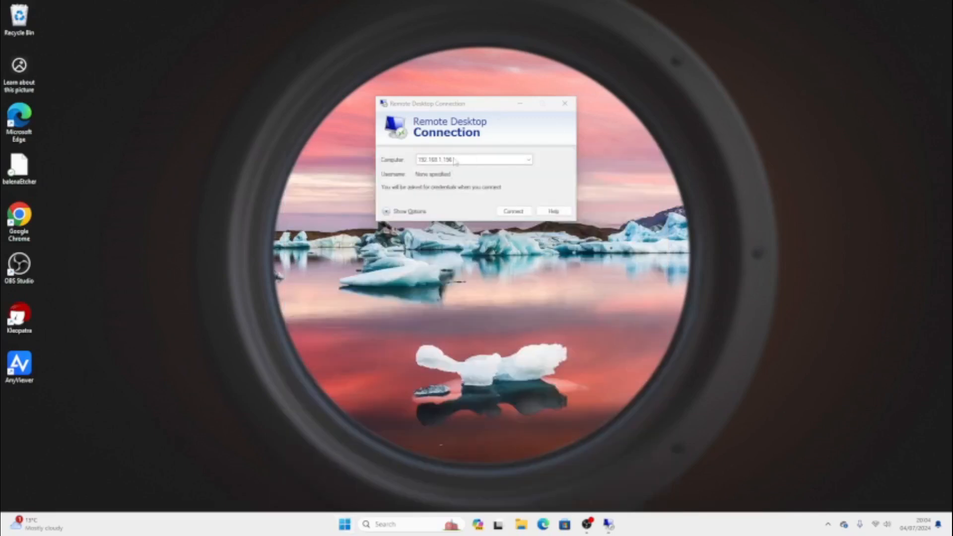
pyautogui.click(512, 210)
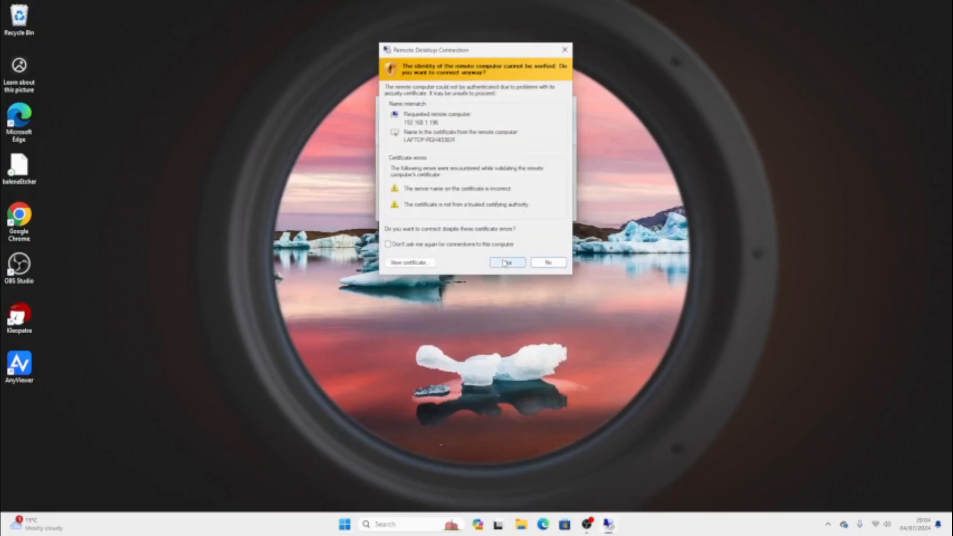
pyautogui.click(508, 262)
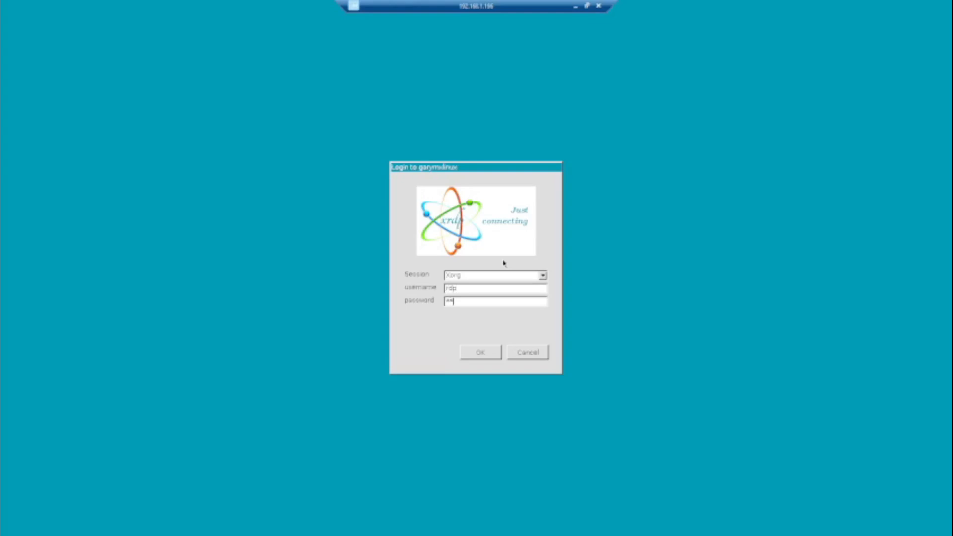
# Log in to the xrdp session, answer the PolicyKit password prompt and bring up the application menu
pyautogui.click(480, 352)
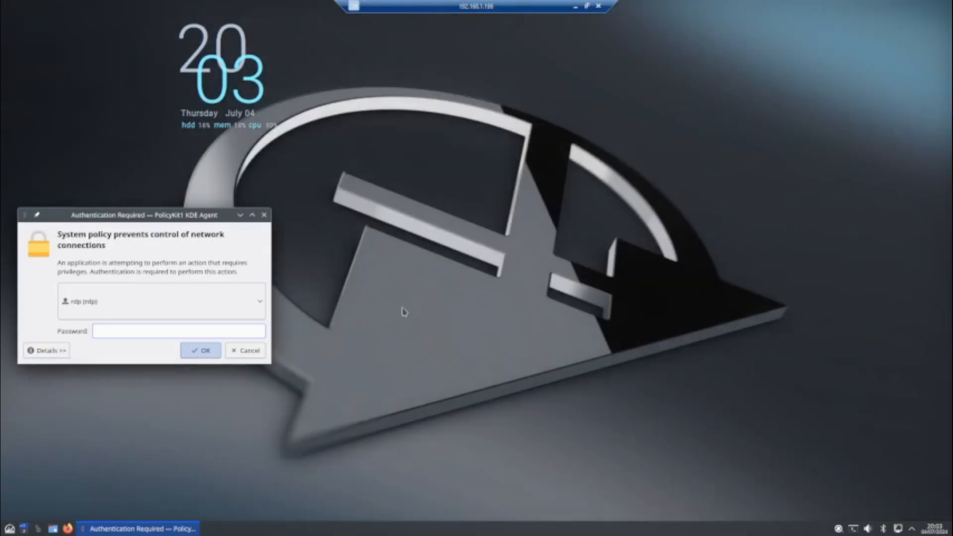
pyautogui.moveTo(417, 188)
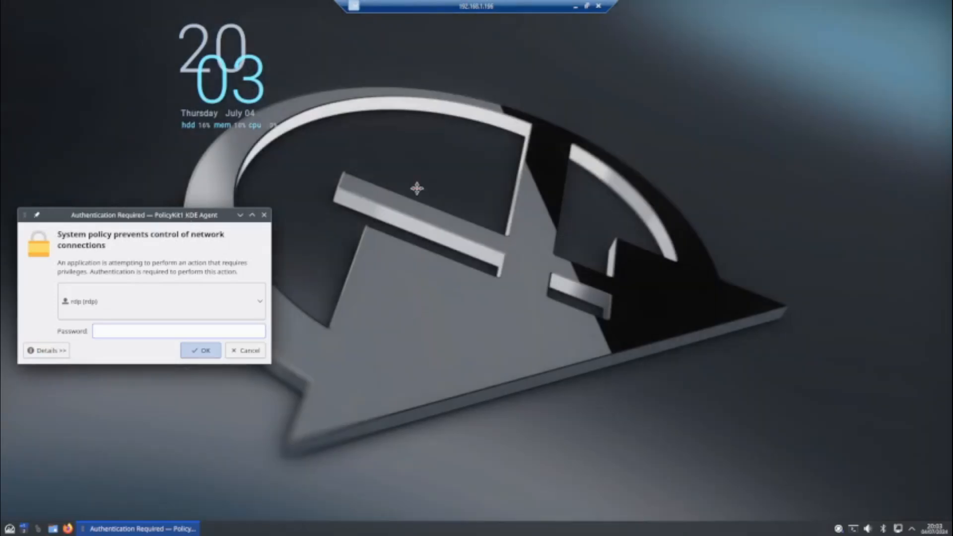
pyautogui.moveTo(140, 215); pyautogui.dragTo(352, 186)
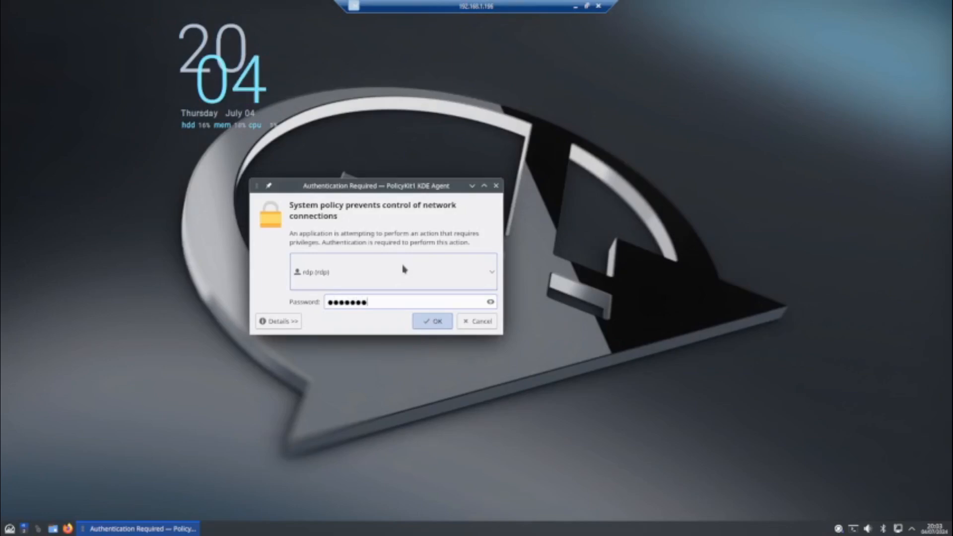
pyautogui.click(432, 321)
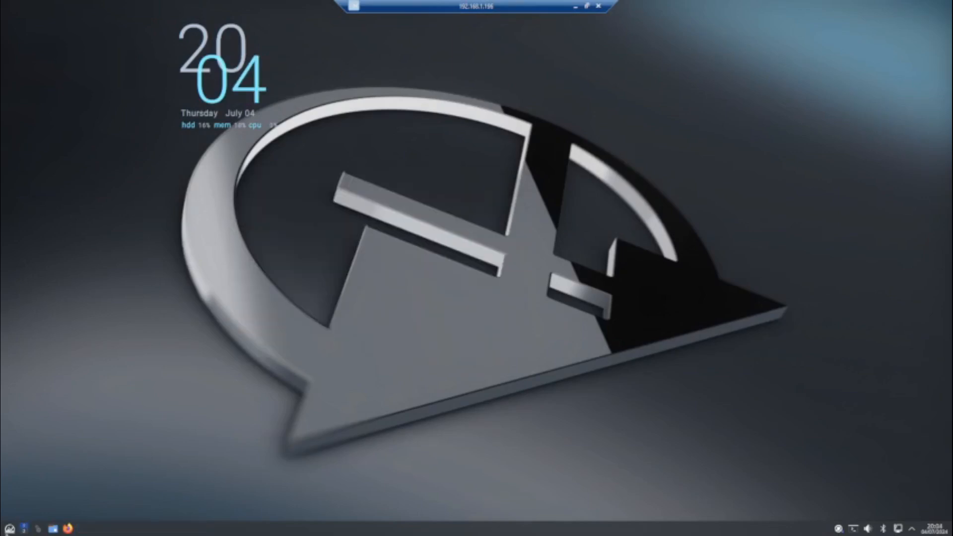
pyautogui.click(6, 526)
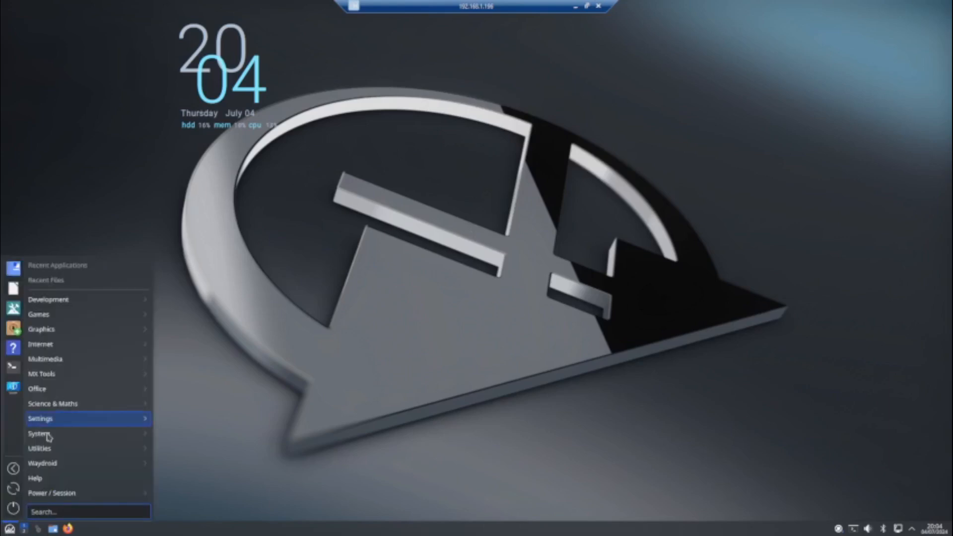
pyautogui.moveTo(42, 329)
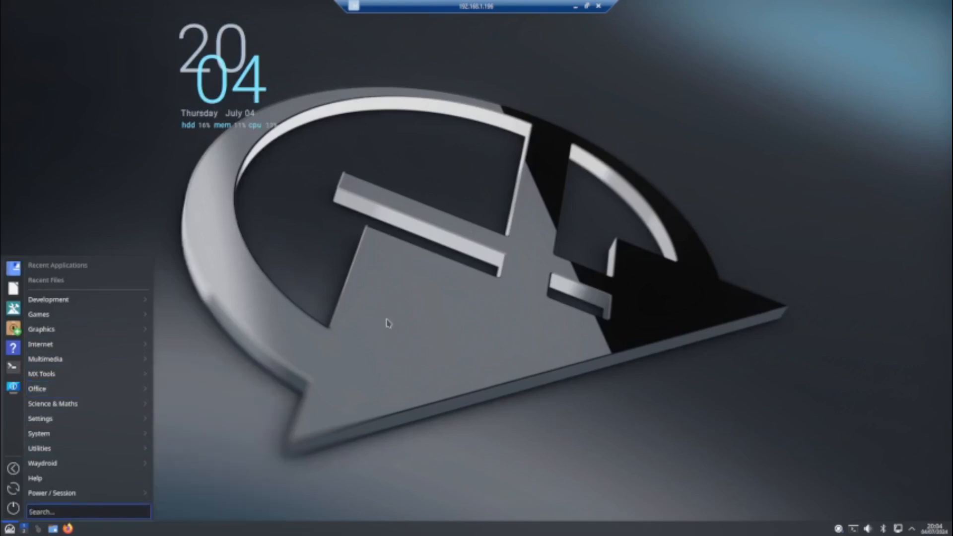
pyautogui.moveTo(353, 274)
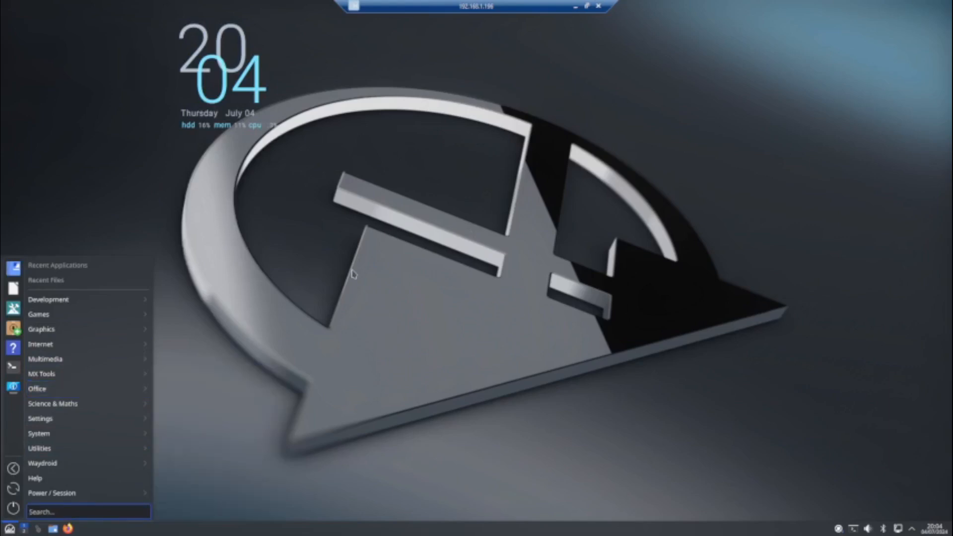